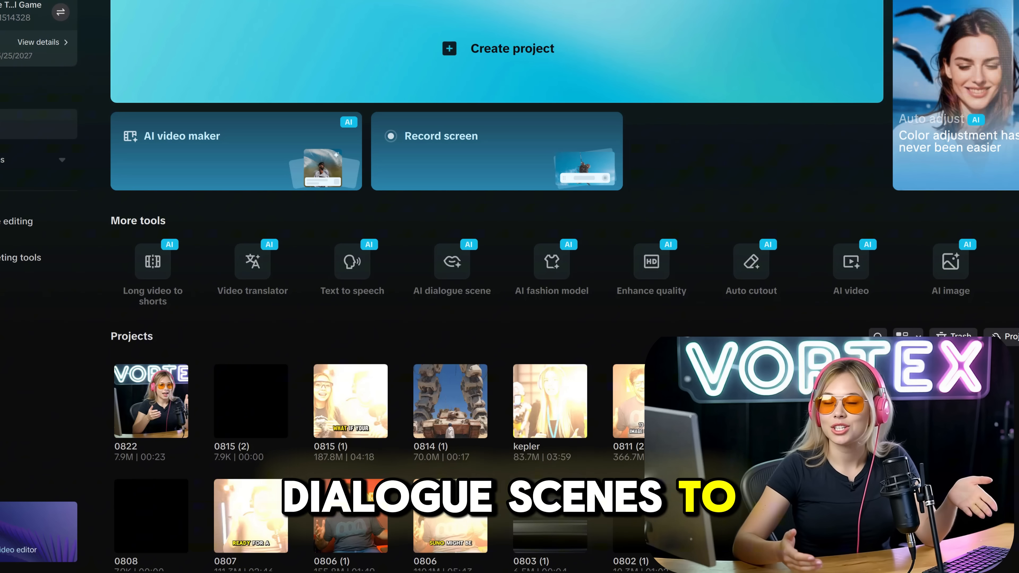
{"action": "mouse_move", "coordinate": [451, 261]}
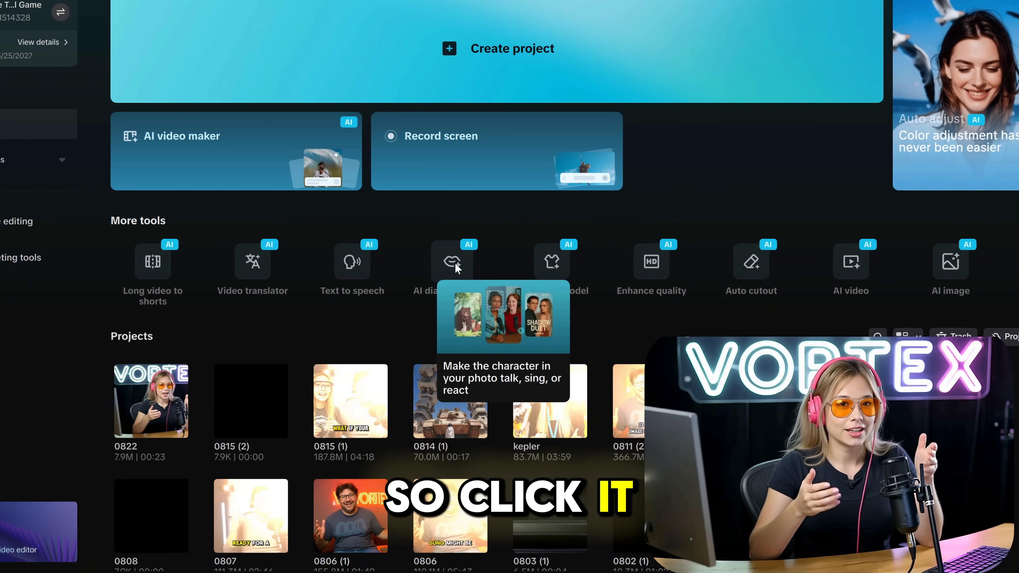
Step: Start an AI dialogue scene with the headset cat photo and browse the voice library
{"action": "left_click", "coordinate": [451, 262]}
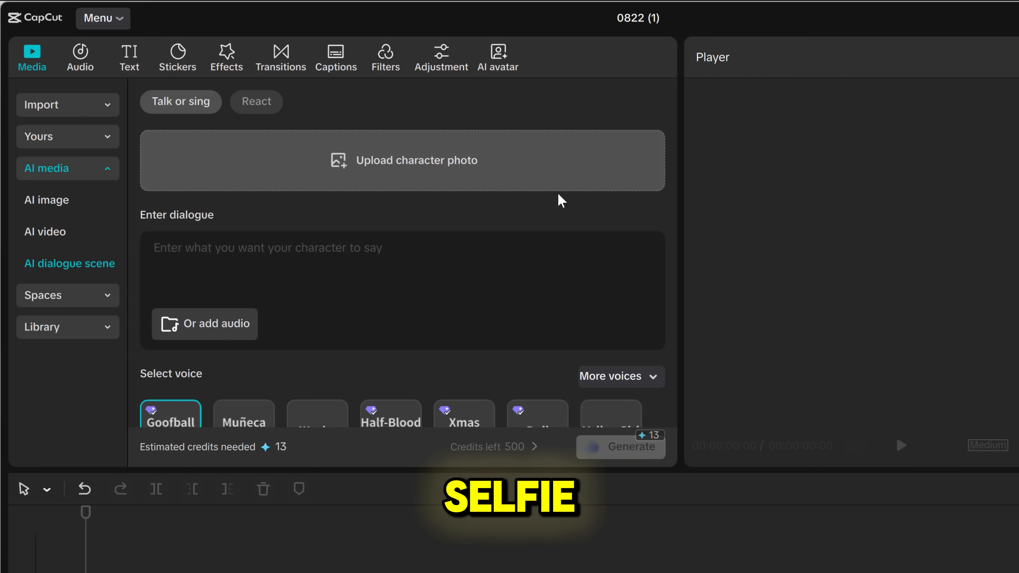
{"action": "scroll", "scroll_direction": "down", "scroll_amount": 3}
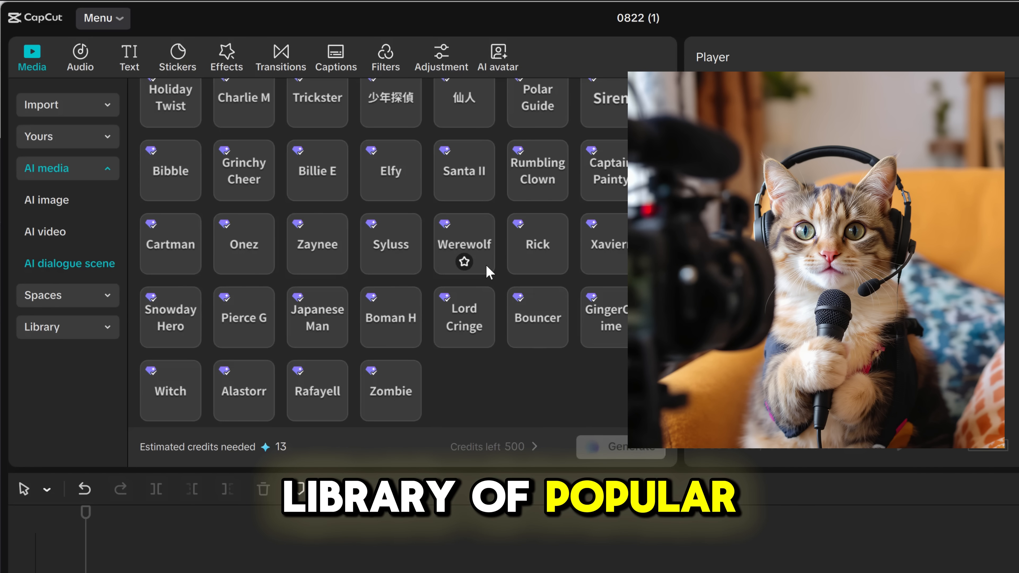
{"action": "mouse_move", "coordinate": [605, 226]}
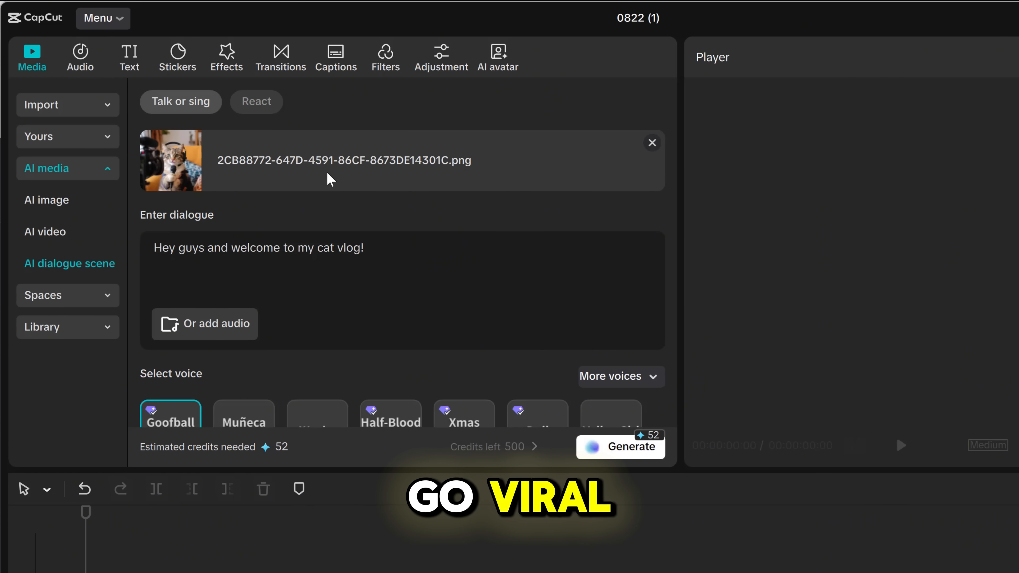
Step: Generate the talking-cat dialogue clip and move on to AI media
{"action": "left_click", "coordinate": [619, 447]}
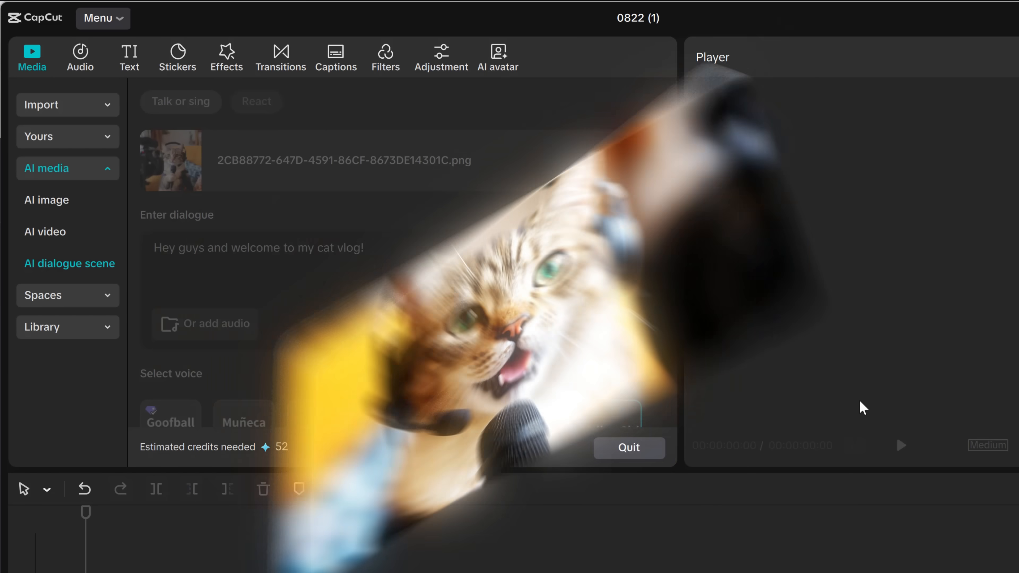
{"action": "left_click", "coordinate": [256, 102]}
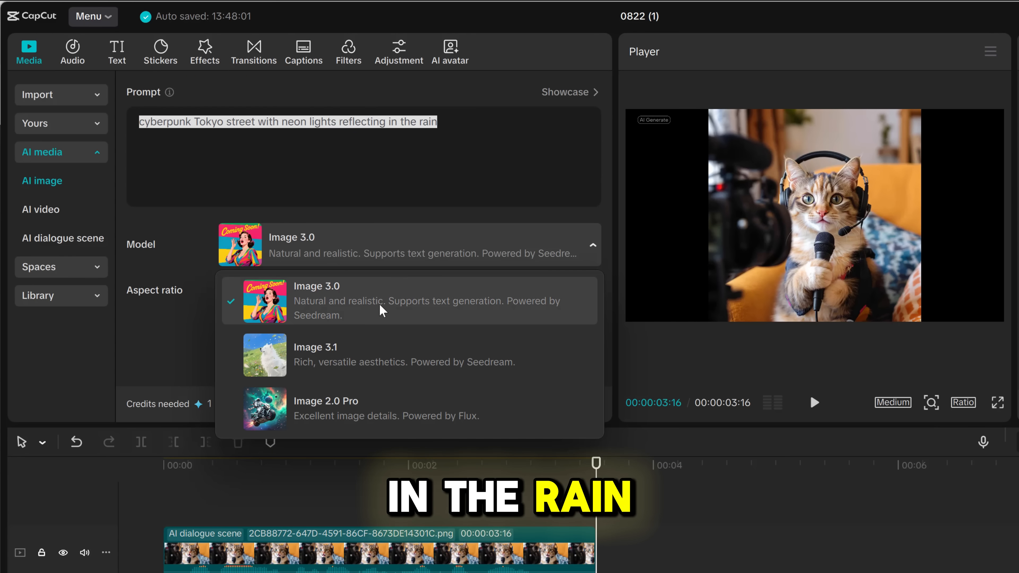
Step: Show the AI image showcase gallery of example prompts
{"action": "left_click", "coordinate": [316, 286]}
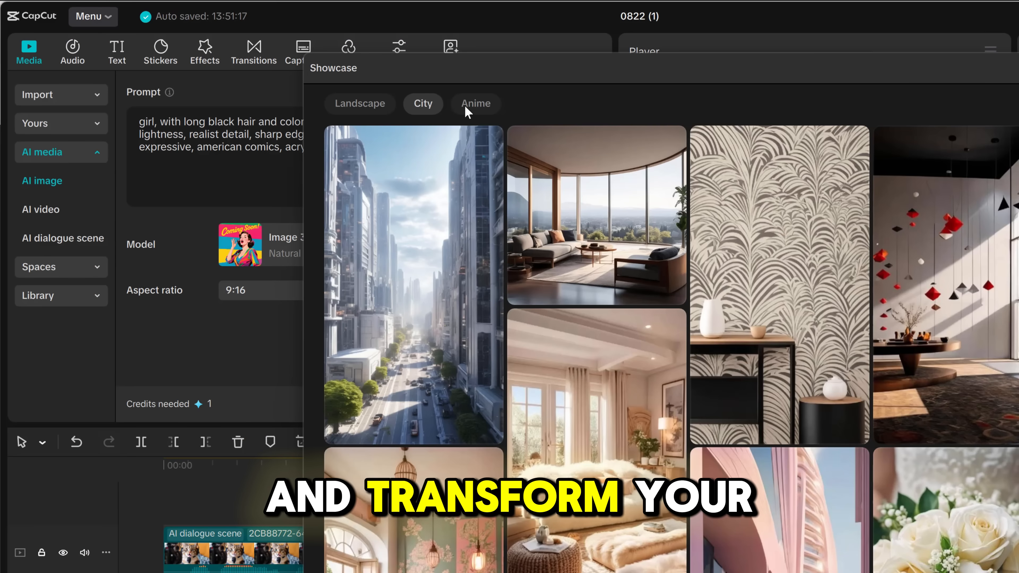
Step: Use the black-haired anime girl example prompt from the Anime showcase
{"action": "left_click", "coordinate": [476, 104]}
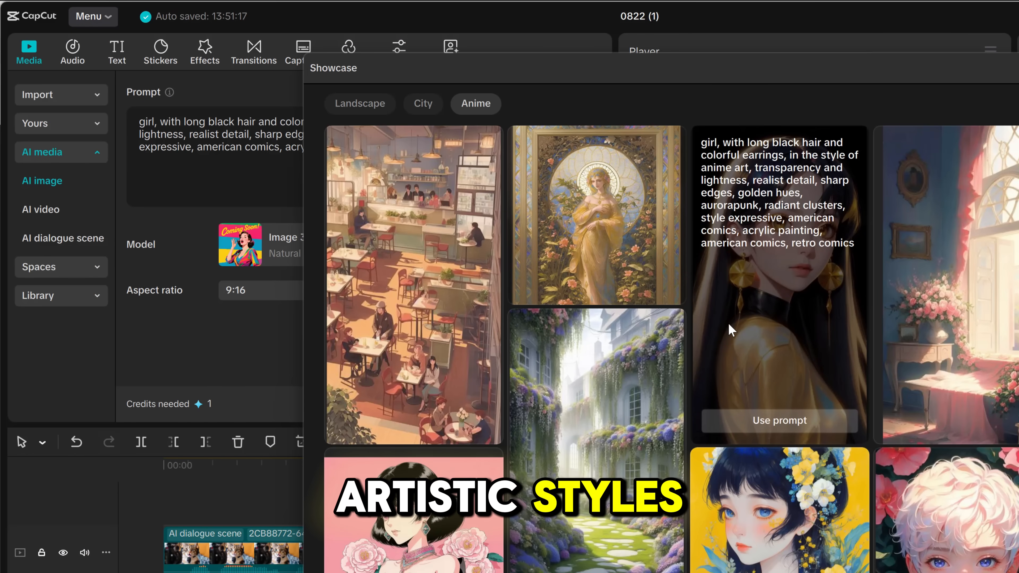
{"action": "left_click", "coordinate": [778, 419]}
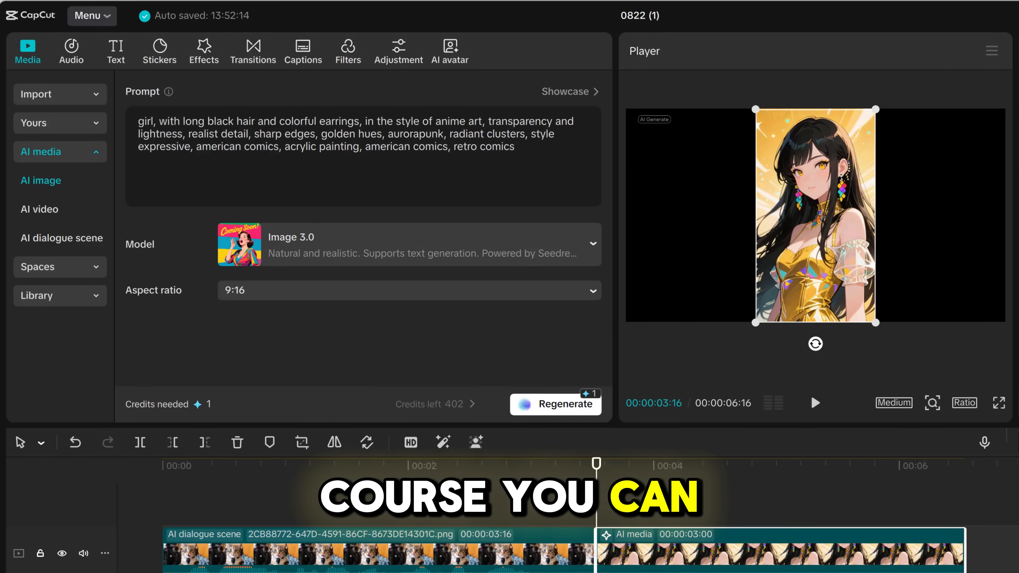
Step: Set AI video to the Video 3.0 Frames model with 5s duration
{"action": "left_click", "coordinate": [39, 209]}
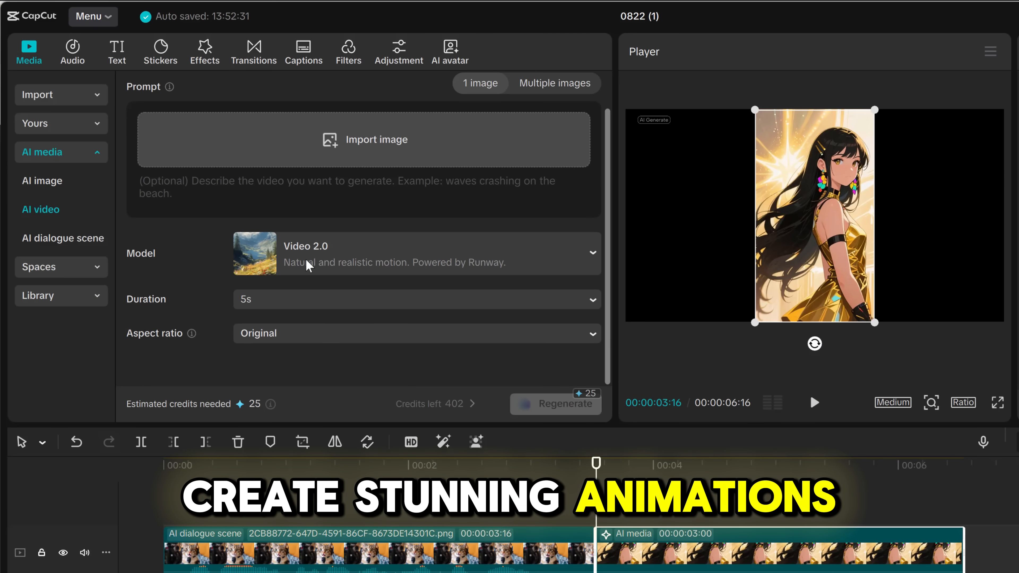
{"action": "left_click", "coordinate": [416, 254]}
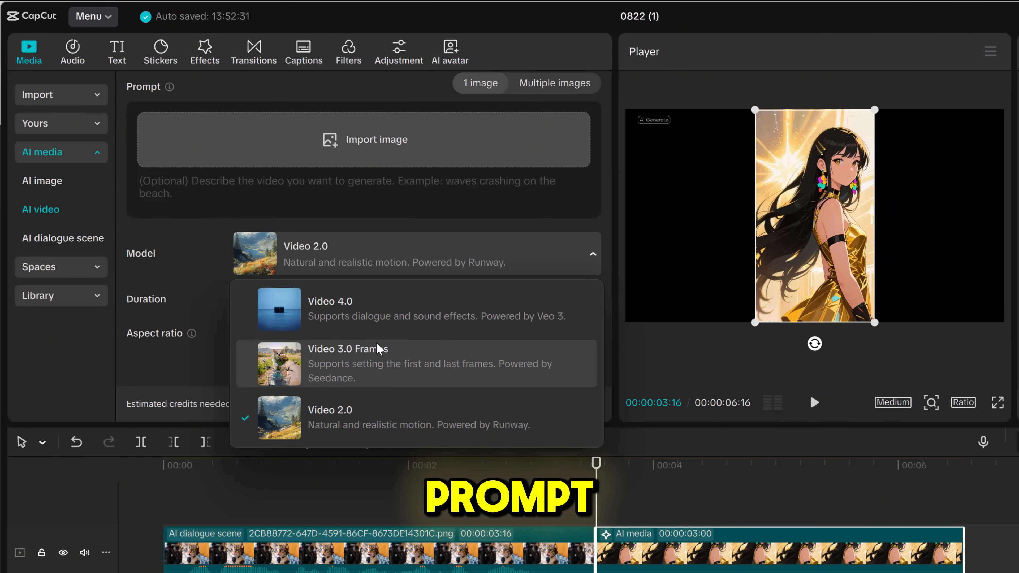
{"action": "left_click", "coordinate": [347, 363]}
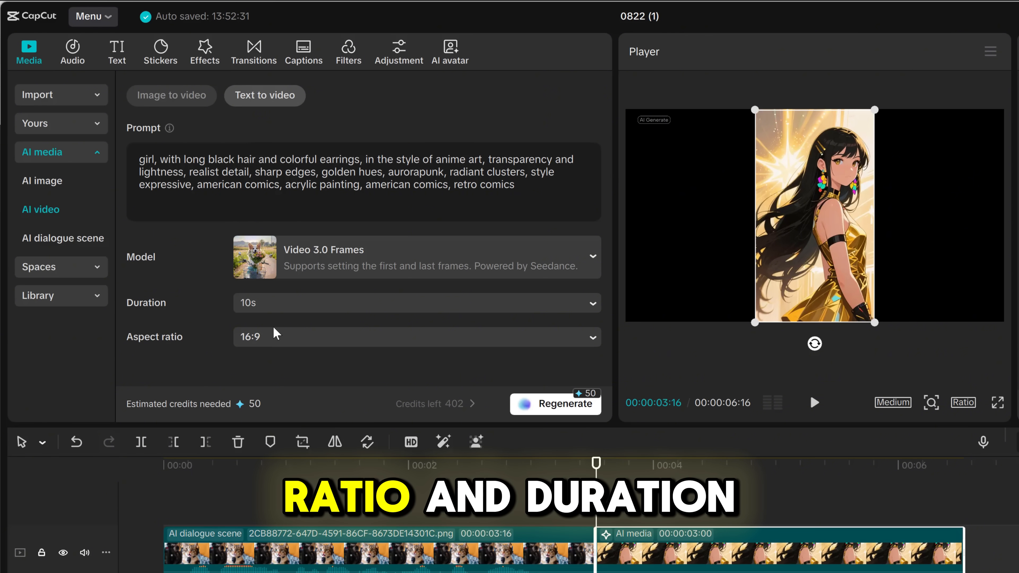
{"action": "left_click", "coordinate": [414, 303]}
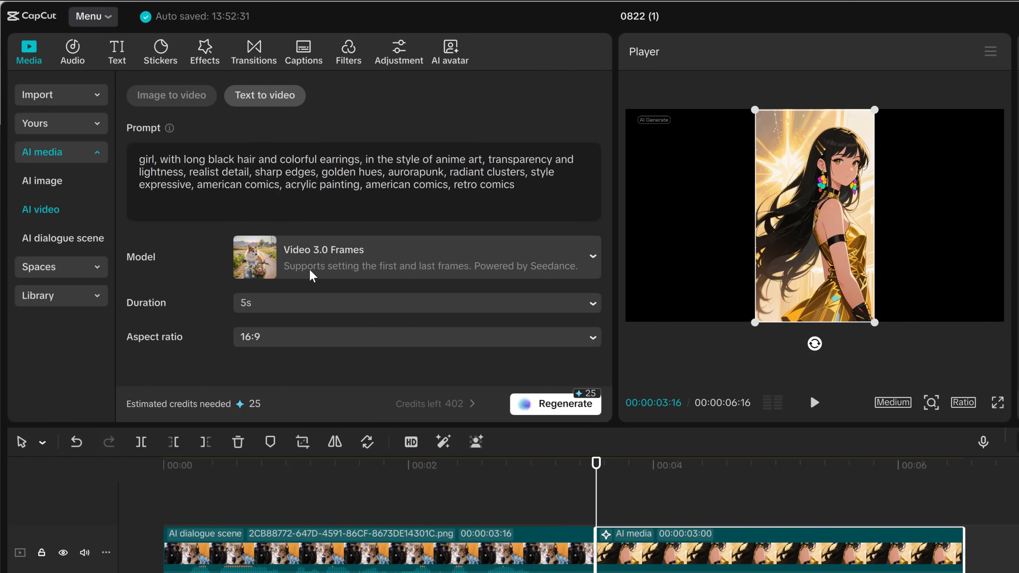